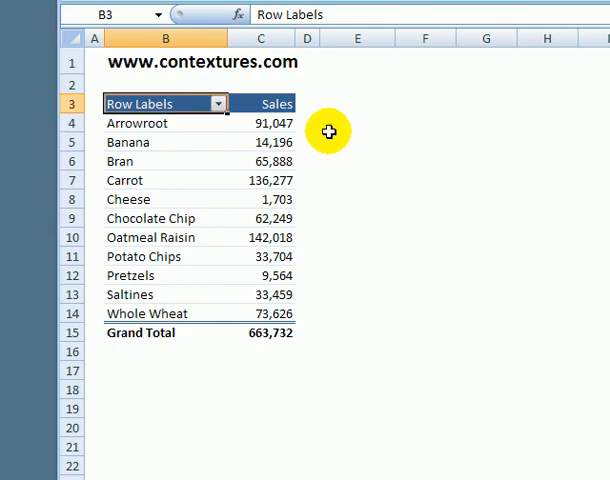
mouse_move(324, 132)
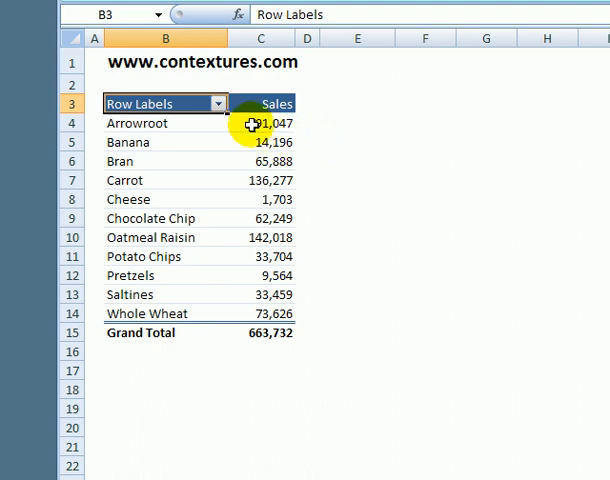
mouse_move(176, 262)
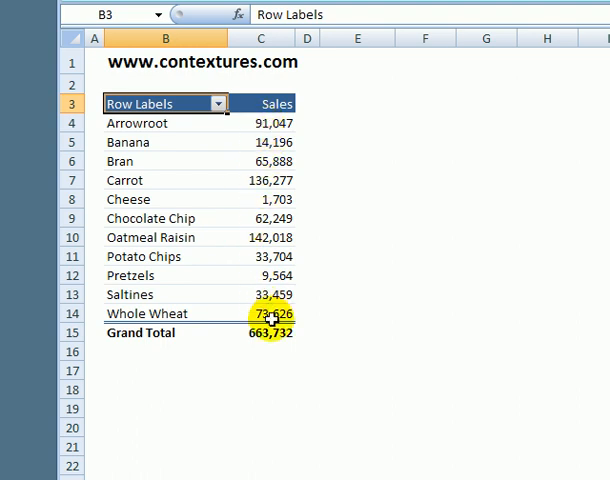
mouse_move(204, 150)
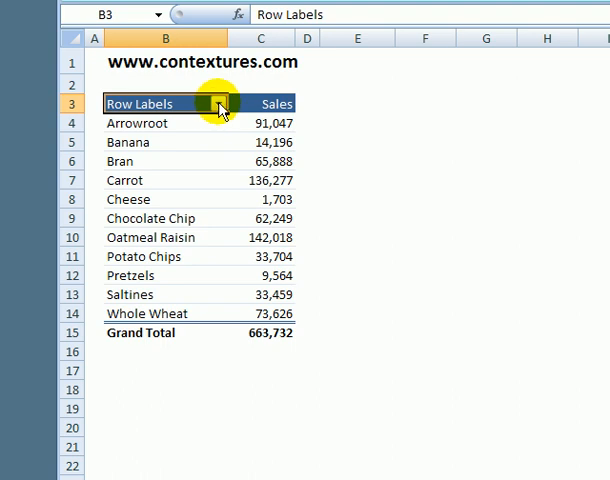
Apply a Top 5 Items by Sales value filter to the Product field.
click(216, 104)
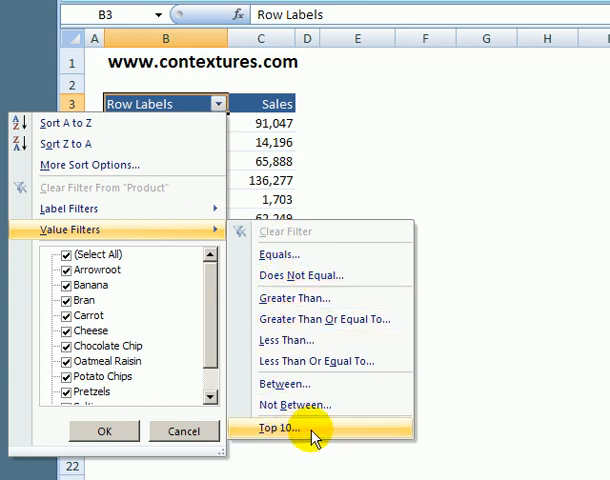
click(284, 432)
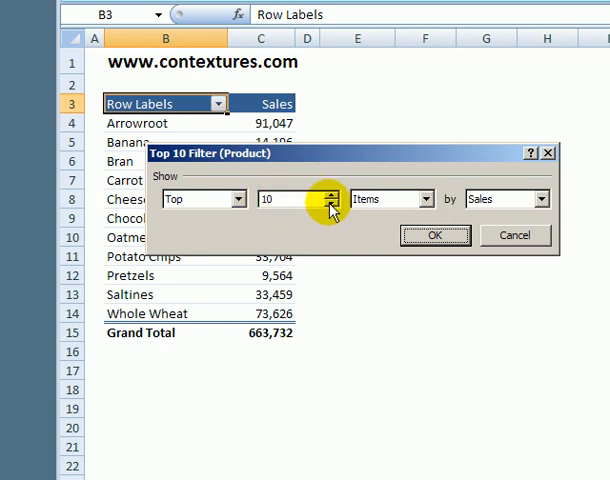
click(316, 204)
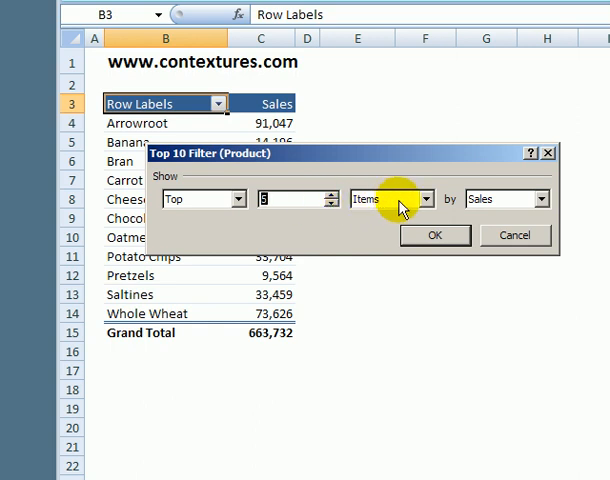
mouse_move(388, 208)
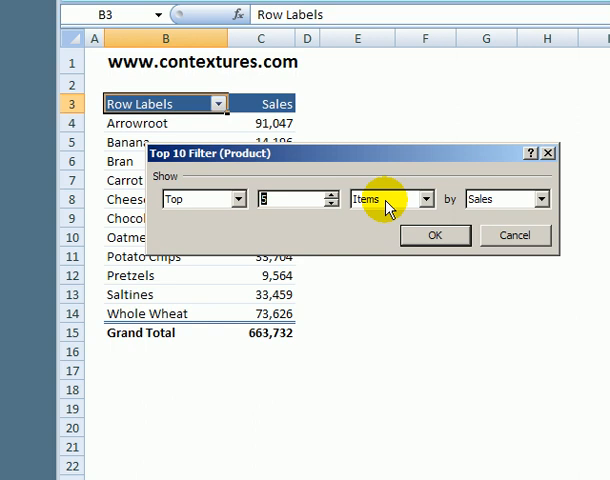
mouse_move(482, 202)
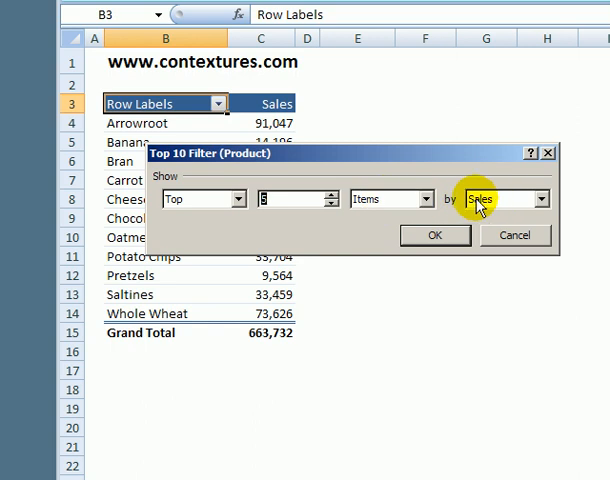
mouse_move(440, 236)
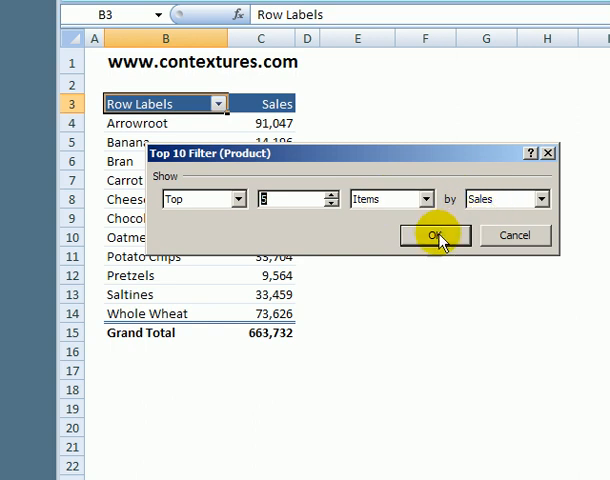
click(436, 236)
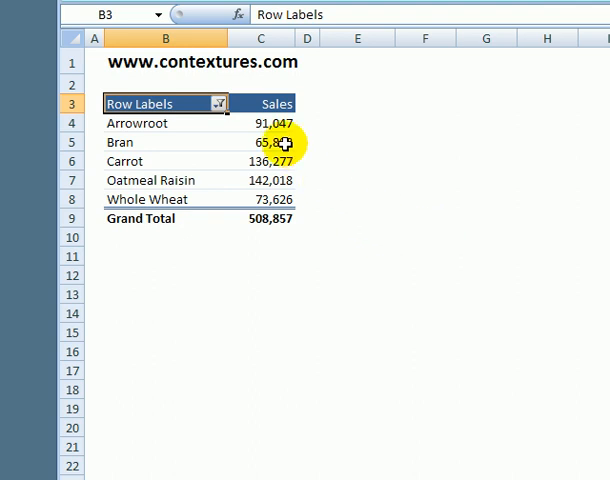
mouse_move(264, 192)
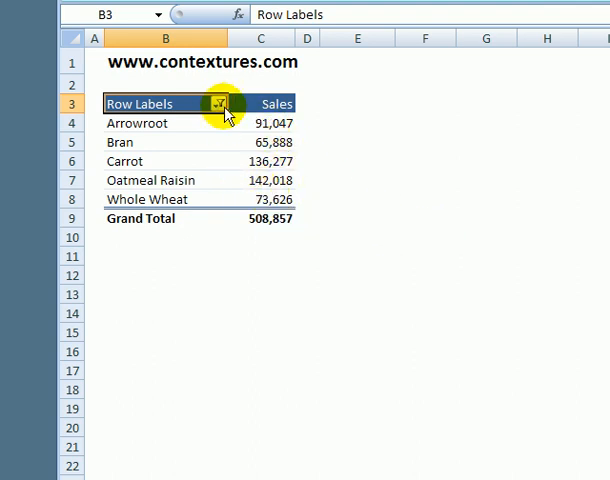
Reduce the value filter to the top 3 products by Sales.
click(212, 104)
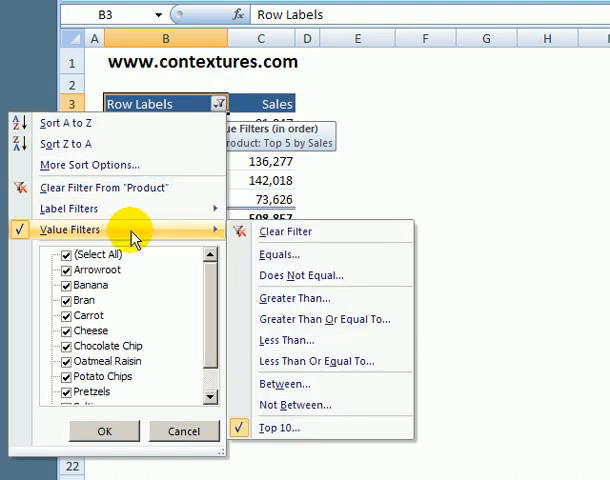
mouse_move(296, 428)
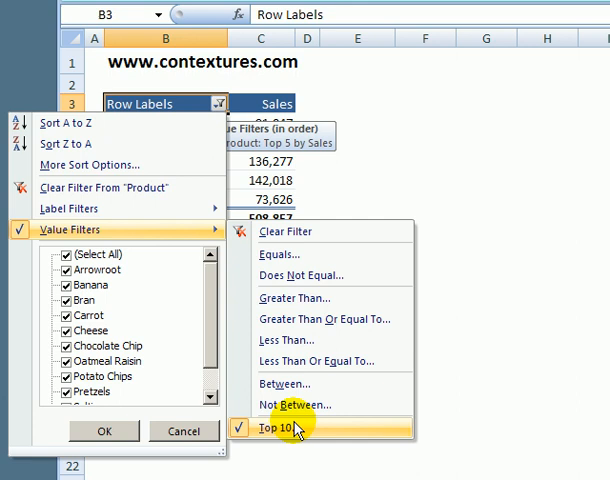
click(288, 426)
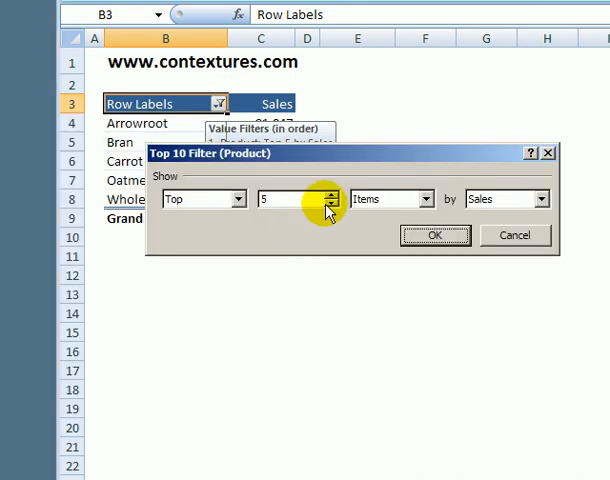
click(330, 192)
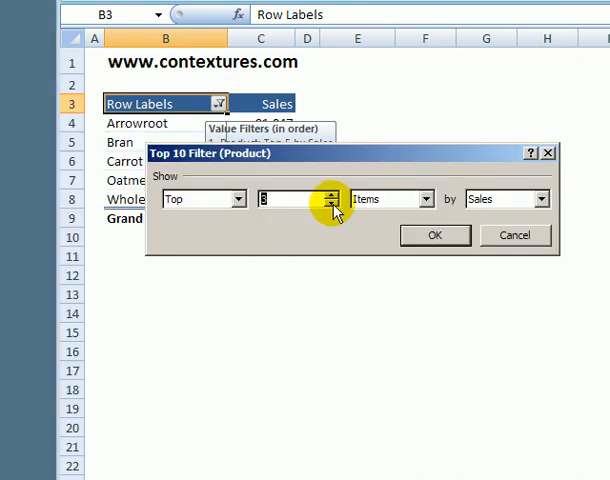
click(434, 236)
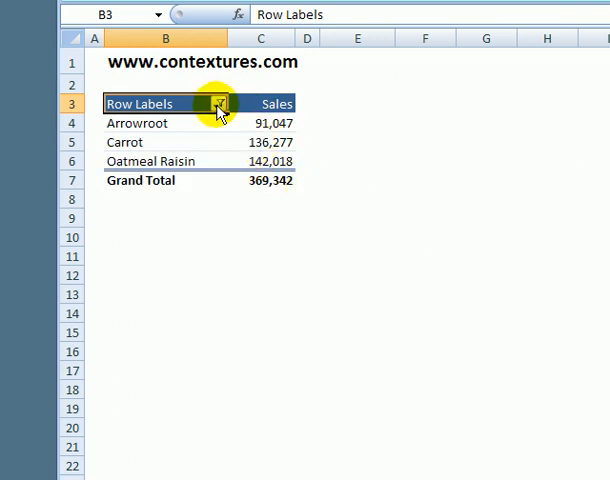
Switch the value filter from Top to Bottom 3 products by Sales.
click(210, 104)
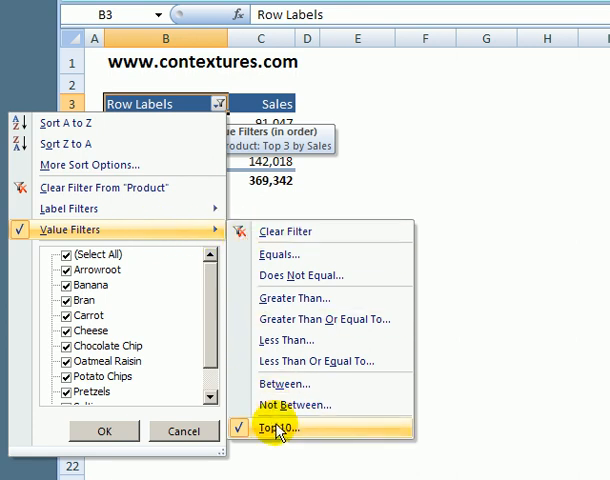
click(284, 432)
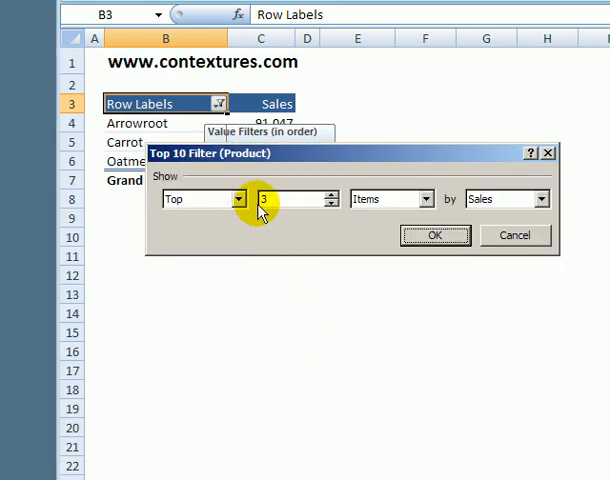
click(236, 200)
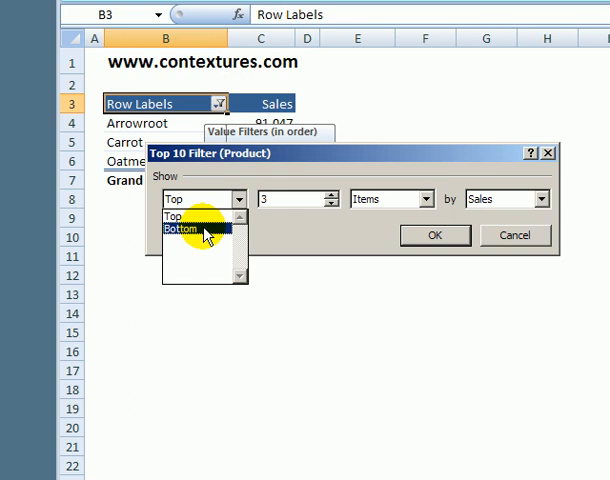
click(188, 232)
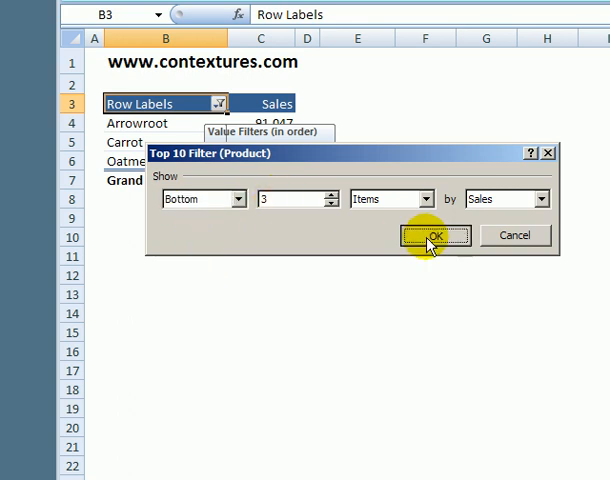
click(436, 236)
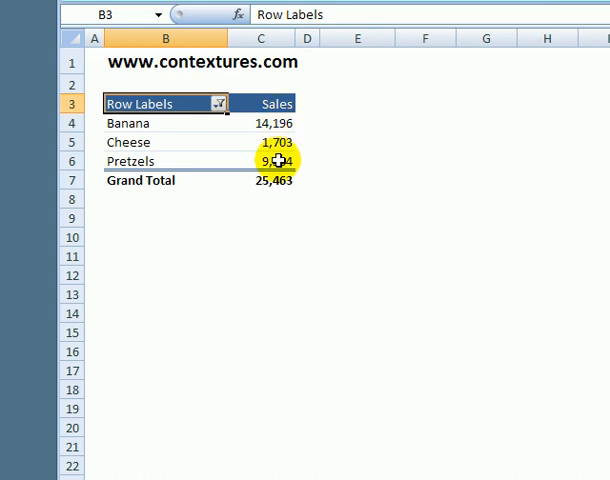
mouse_move(330, 156)
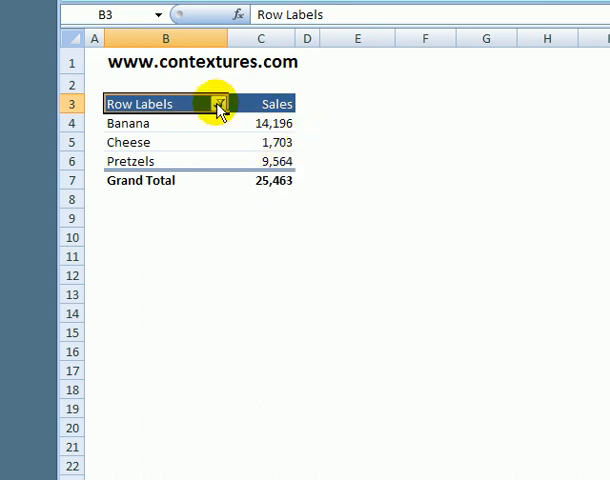
Clear the value filter from the Product field so all products return.
click(218, 104)
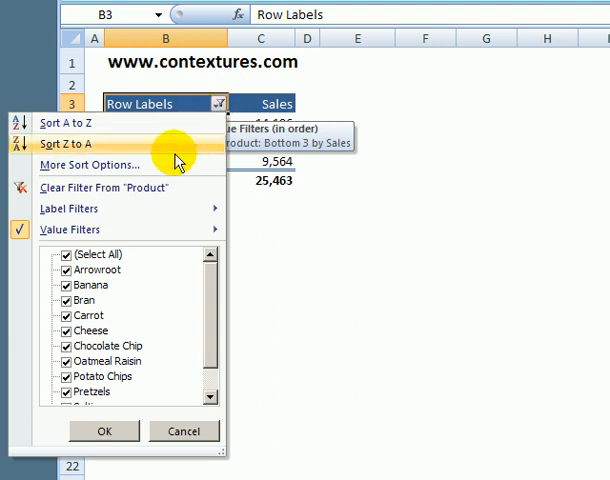
mouse_move(176, 192)
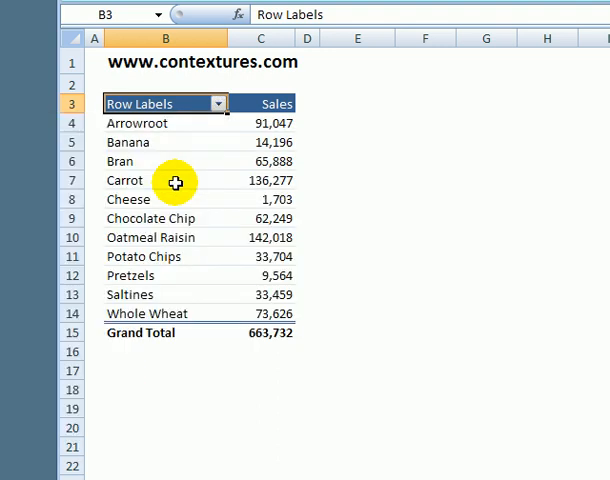
mouse_move(196, 140)
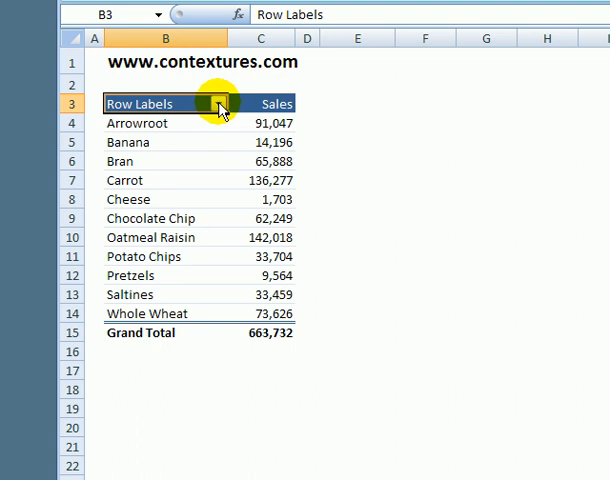
click(214, 104)
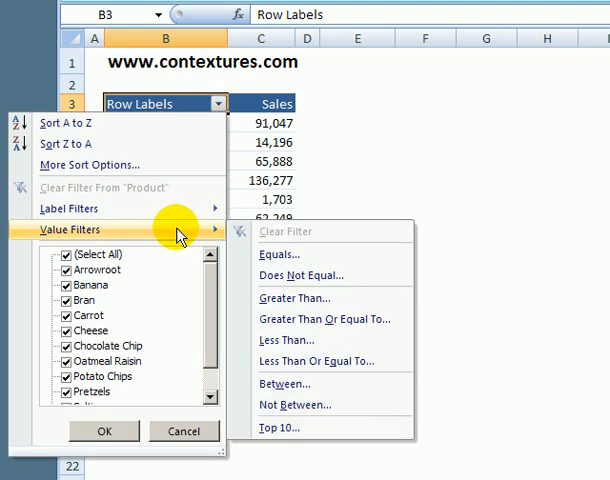
Apply a Top 10 Percent by Sales value filter to the Product field.
click(280, 428)
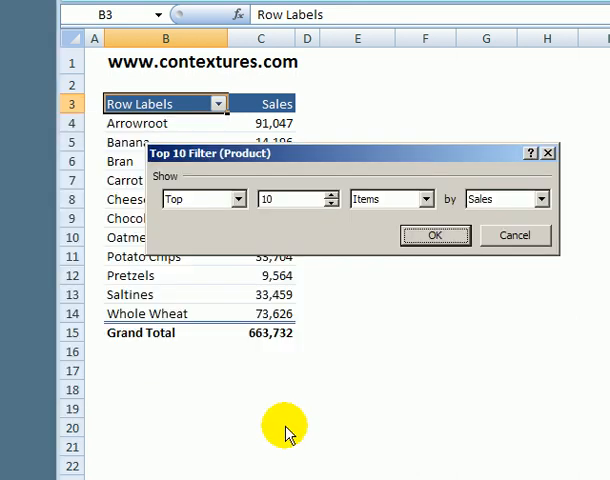
mouse_move(240, 198)
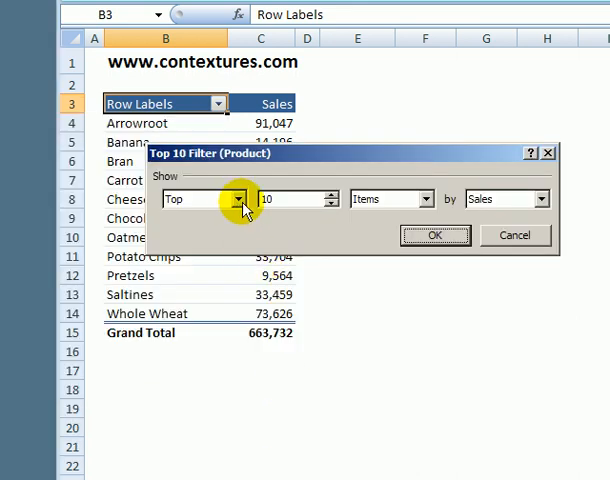
mouse_move(428, 200)
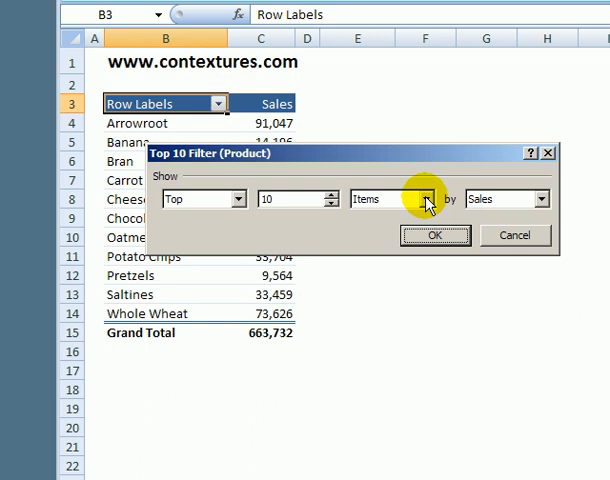
click(428, 200)
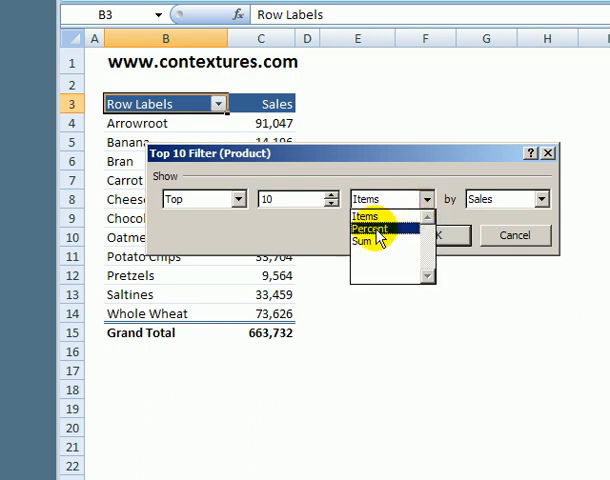
mouse_move(352, 248)
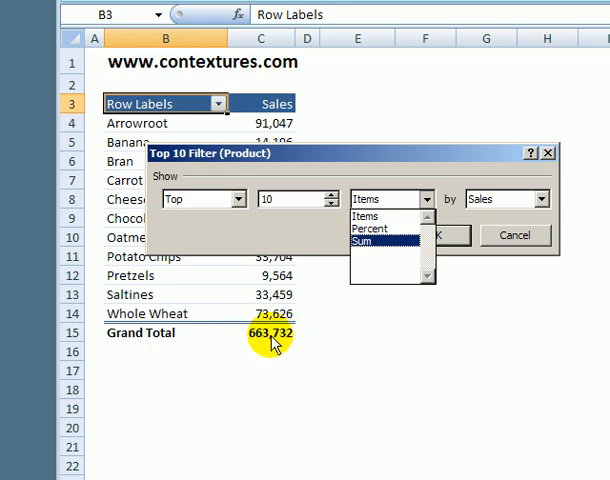
mouse_move(360, 284)
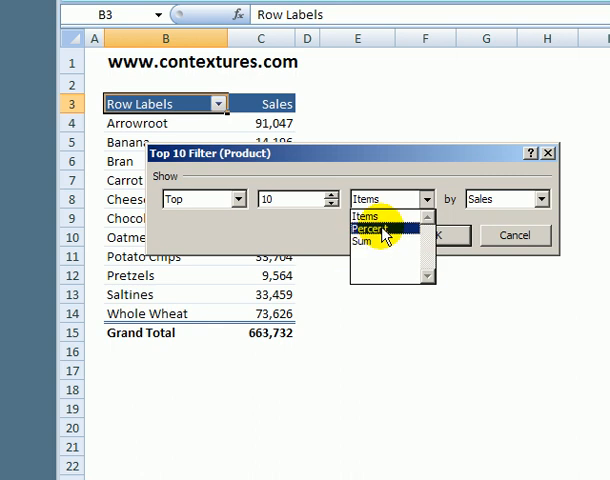
click(376, 232)
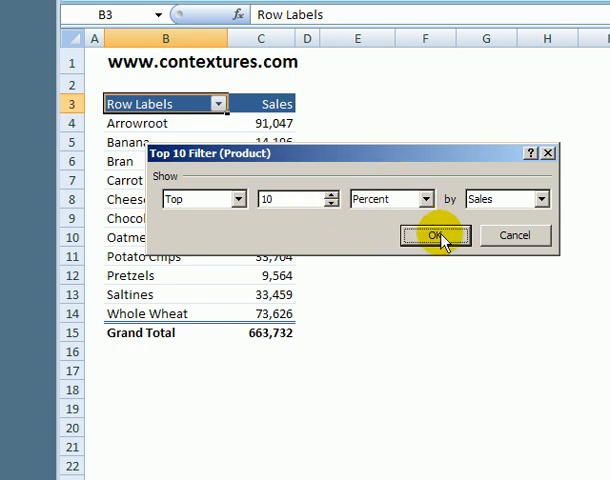
click(440, 236)
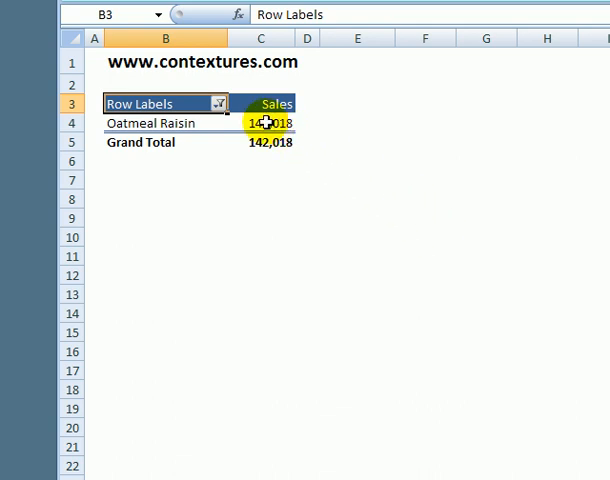
mouse_move(272, 110)
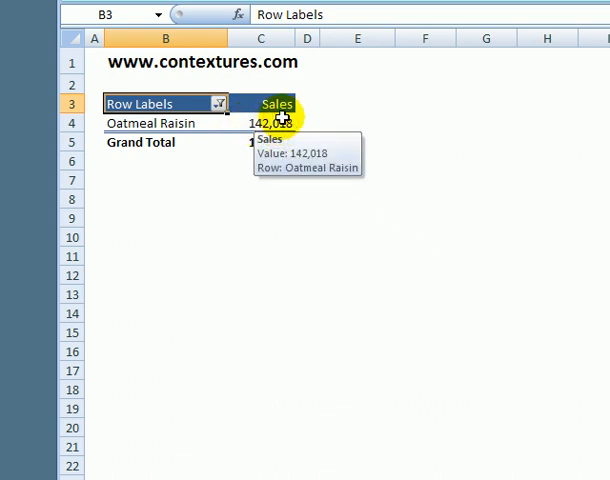
mouse_move(358, 124)
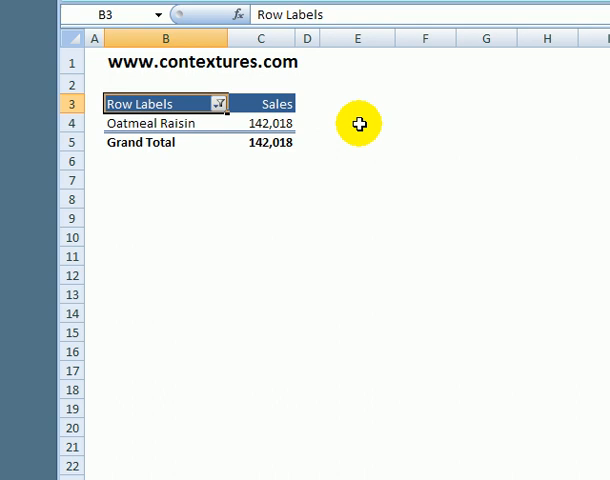
mouse_move(228, 110)
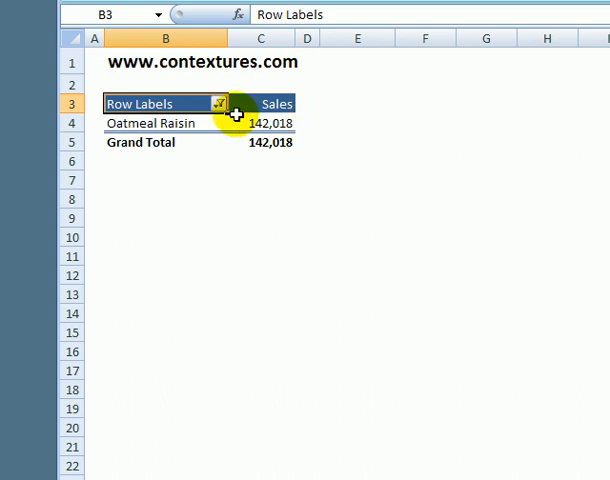
click(220, 104)
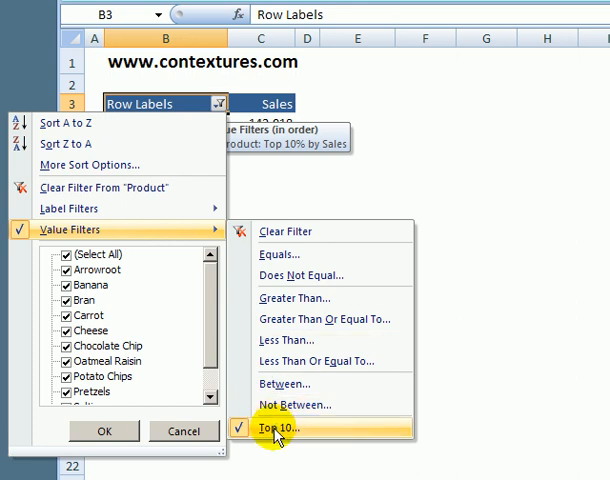
click(288, 436)
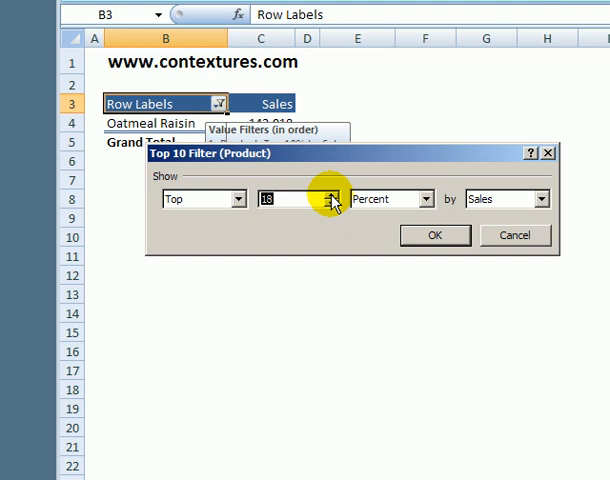
click(434, 236)
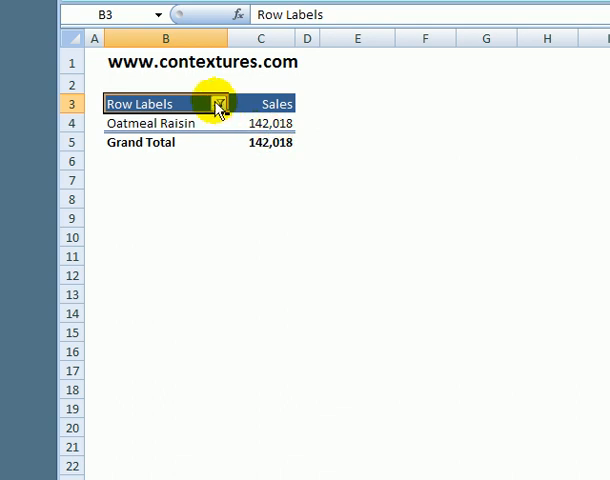
Apply a Top-by-Sum value filter of 300000 in Sales to the Product field.
click(216, 104)
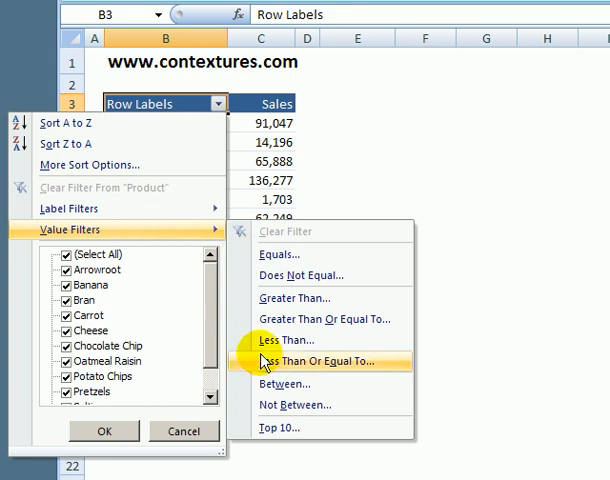
click(280, 432)
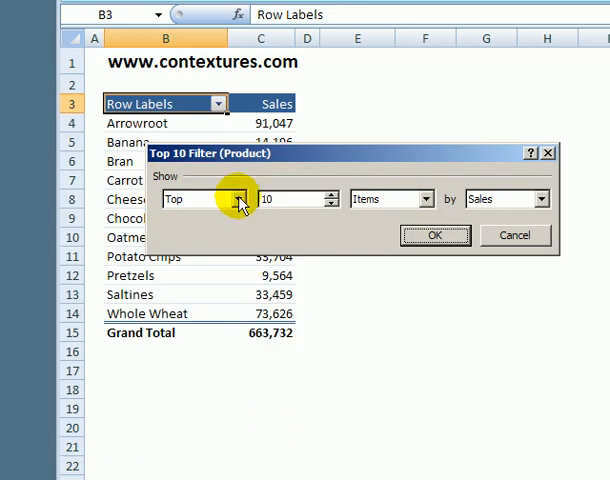
mouse_move(428, 200)
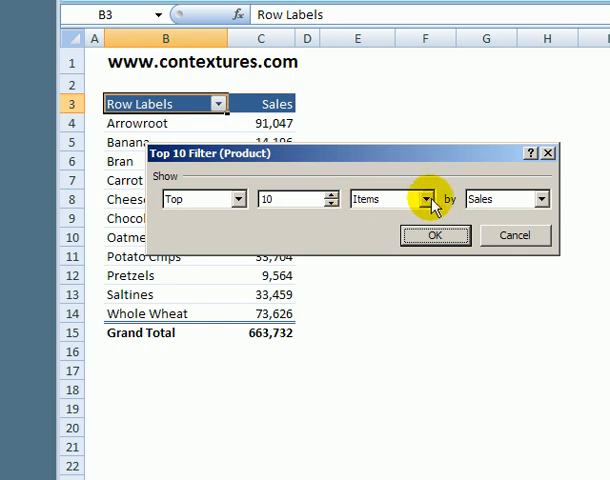
click(428, 198)
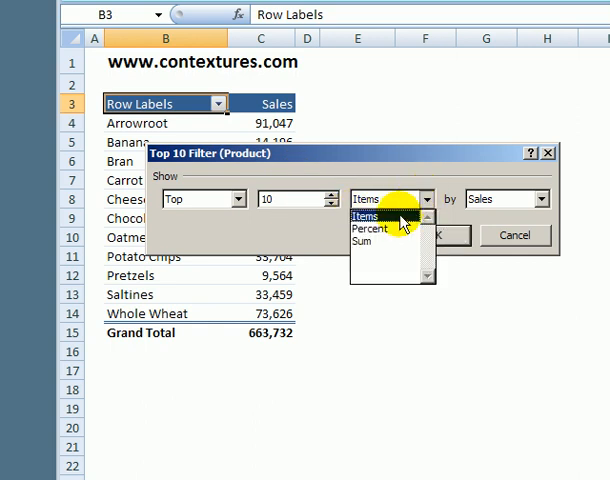
click(362, 242)
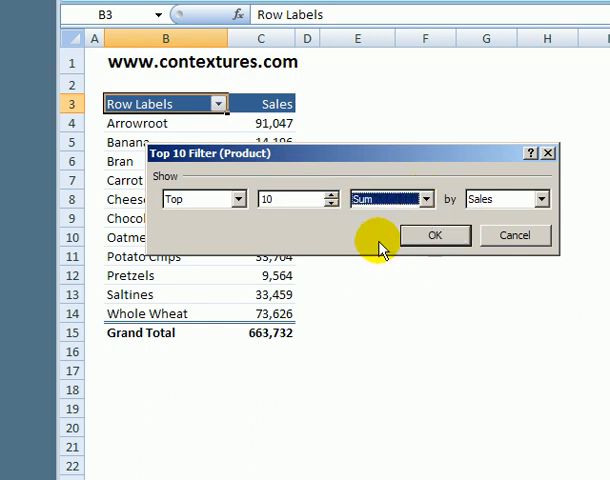
mouse_move(292, 216)
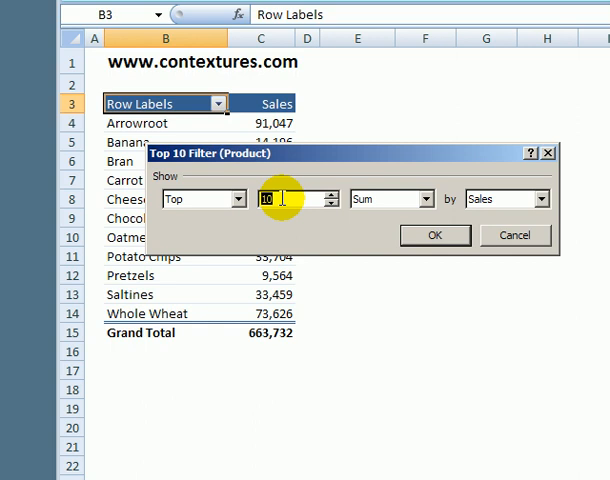
mouse_move(228, 204)
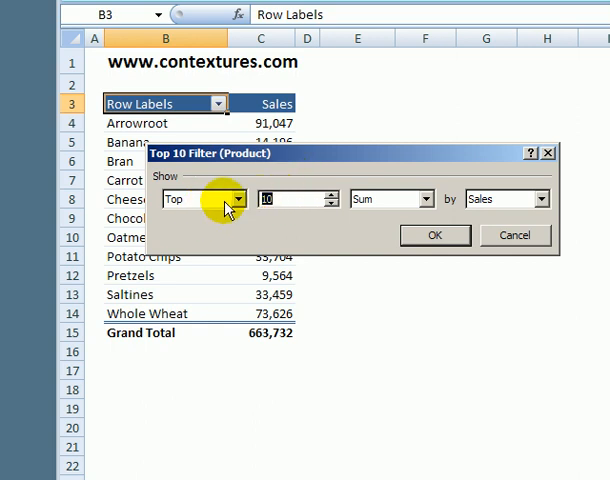
mouse_move(308, 210)
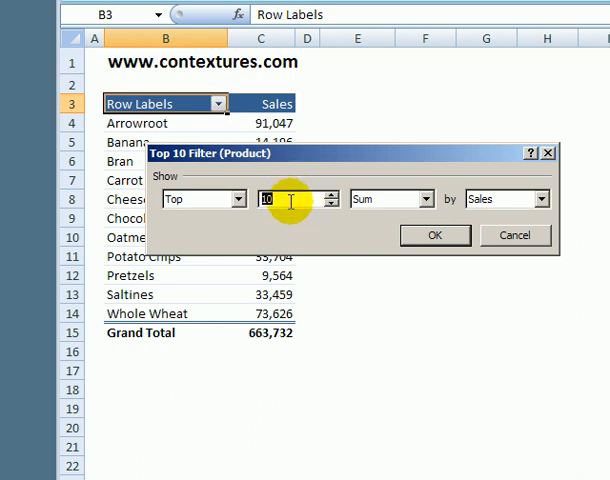
text(3)
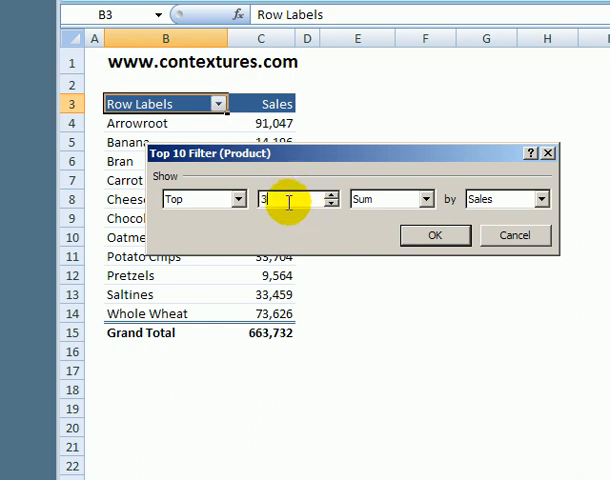
text(00000)
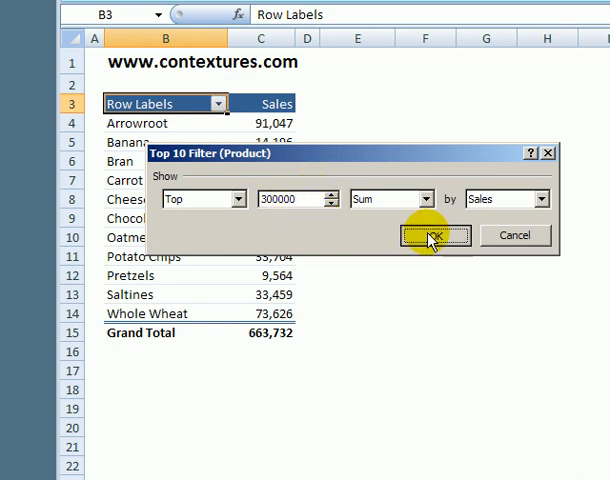
click(432, 236)
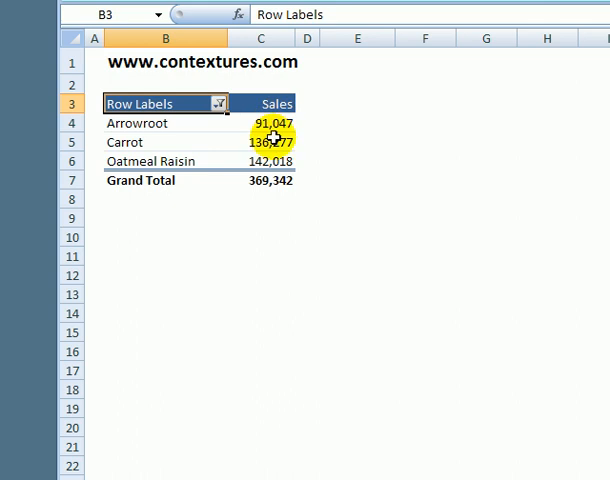